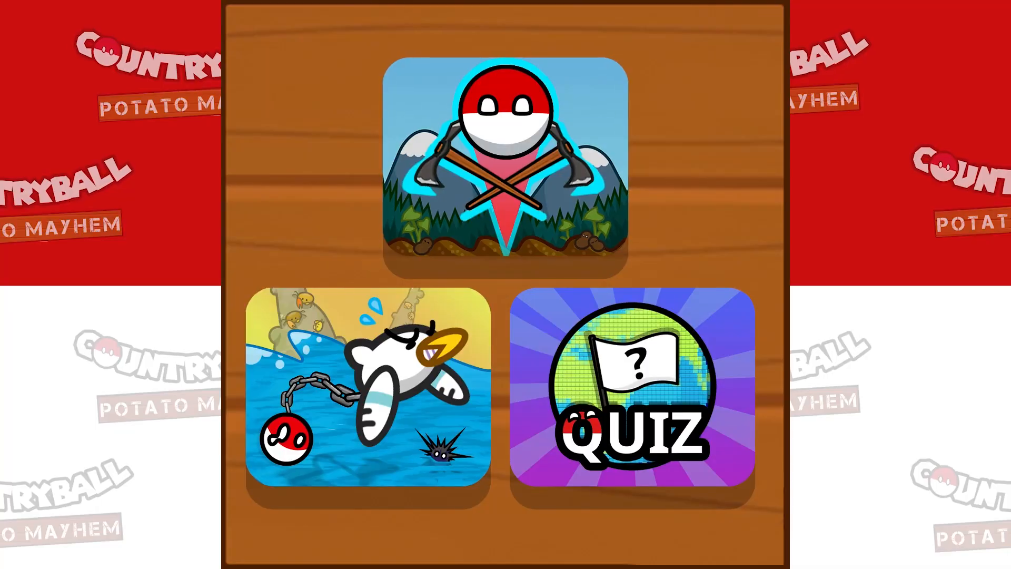
Start the pickaxe-and-mountains launch mini-game from the mode selection screen.
left_click(504, 165)
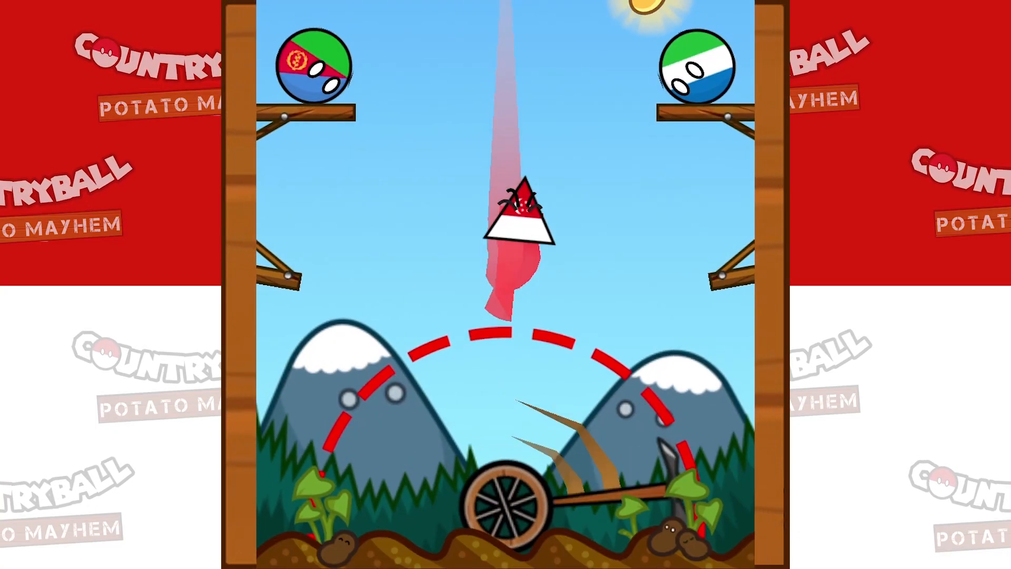